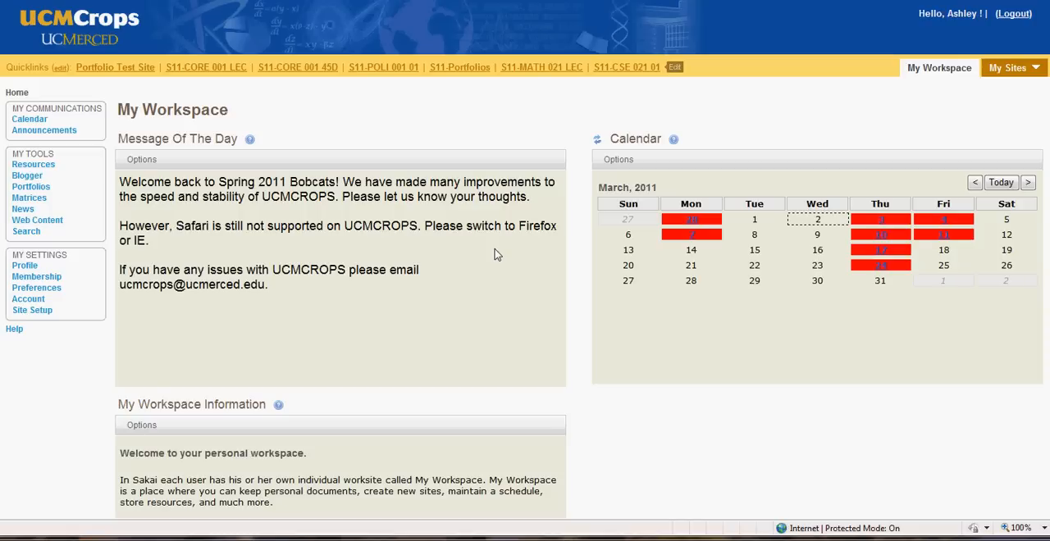
mouse_move(1004, 82)
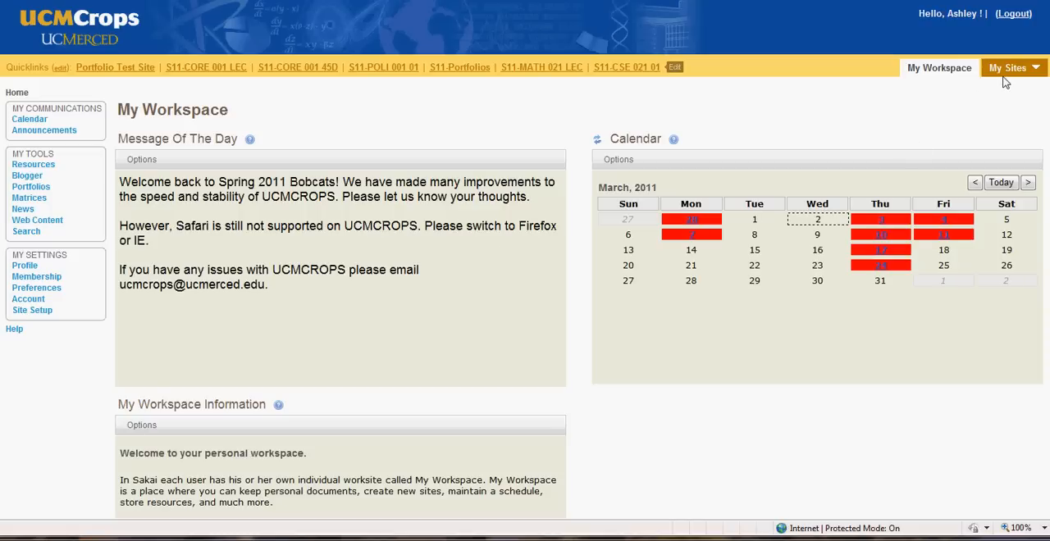
Go to the S11-Portfolios site from the My Sites list.
left_click(1007, 67)
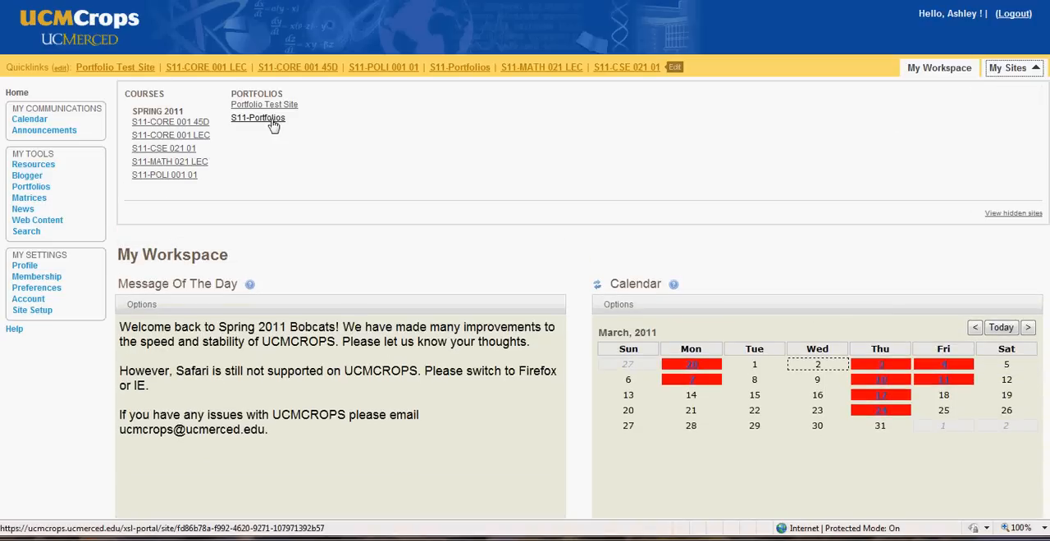
mouse_move(258, 119)
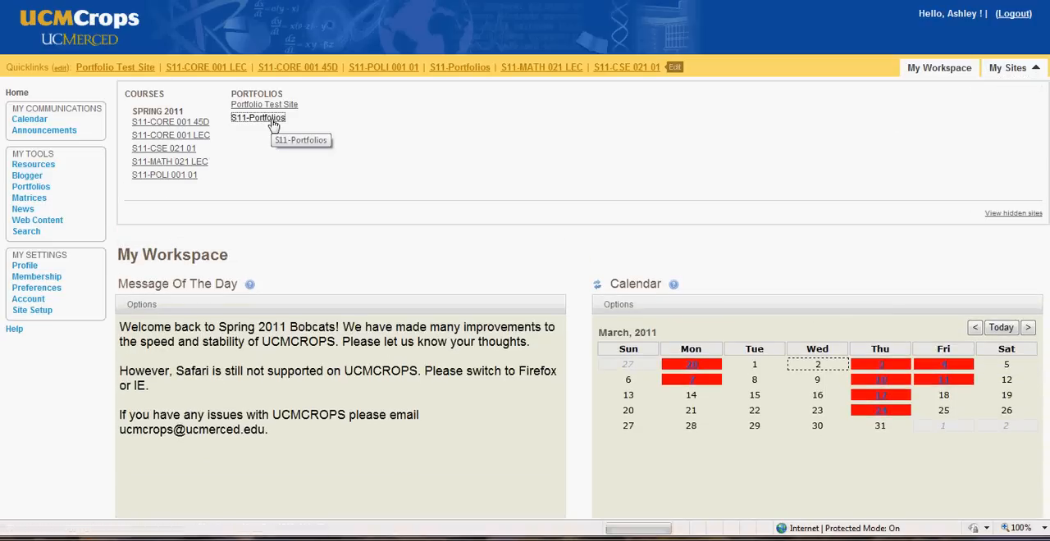
left_click(257, 118)
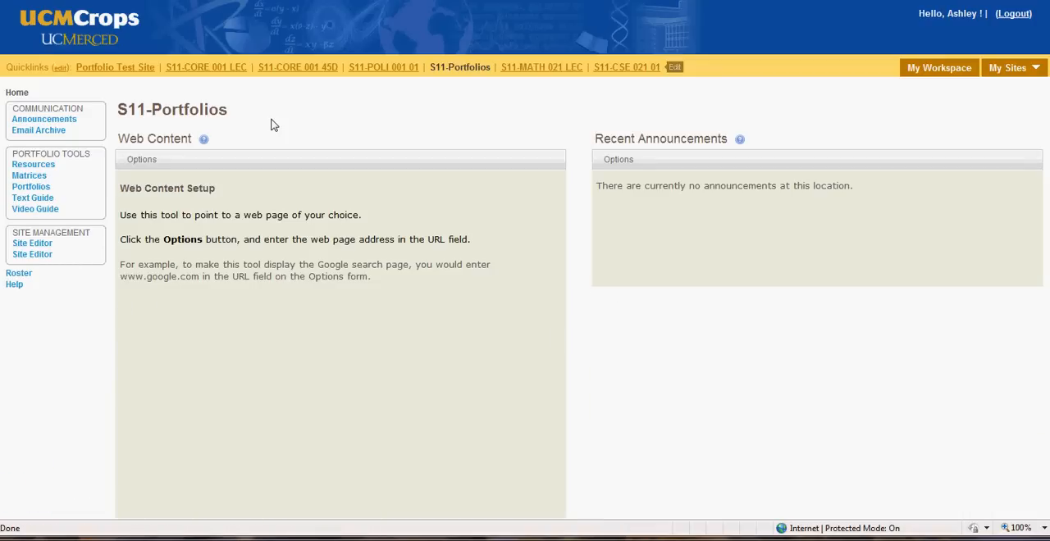
mouse_move(210, 135)
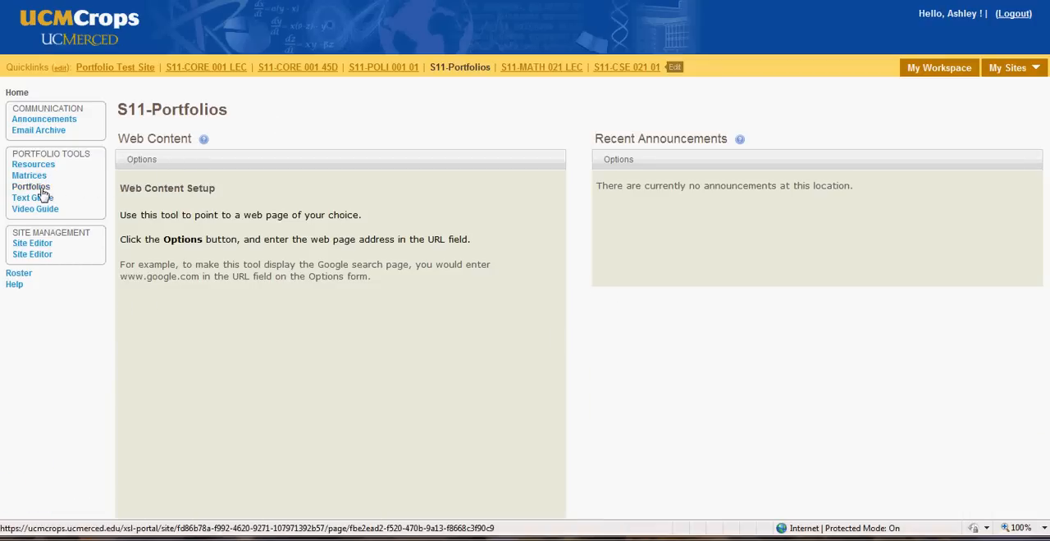
Create a new portfolio in the Portfolios tool using the MWP Portfolios Template.
left_click(30, 187)
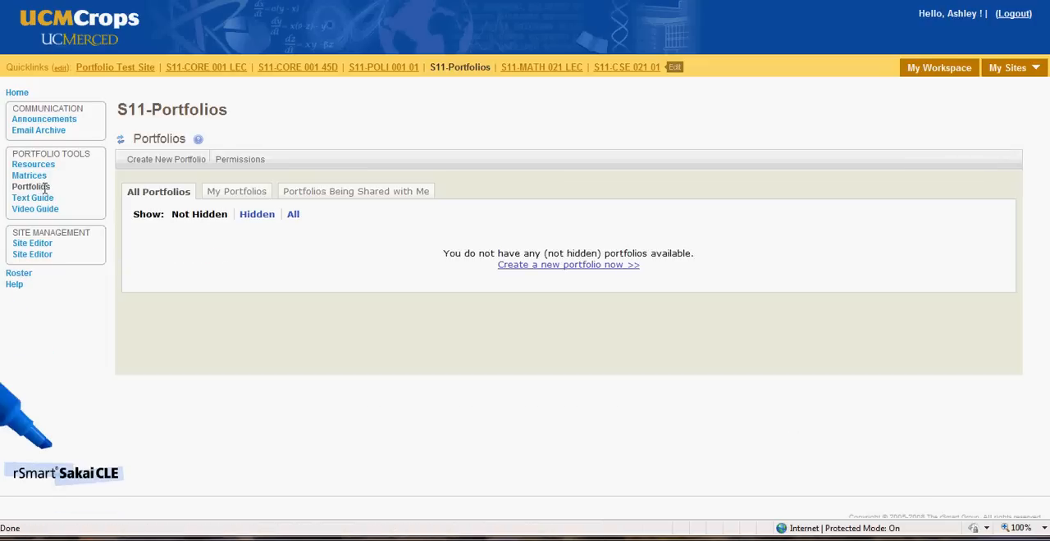
left_click(167, 160)
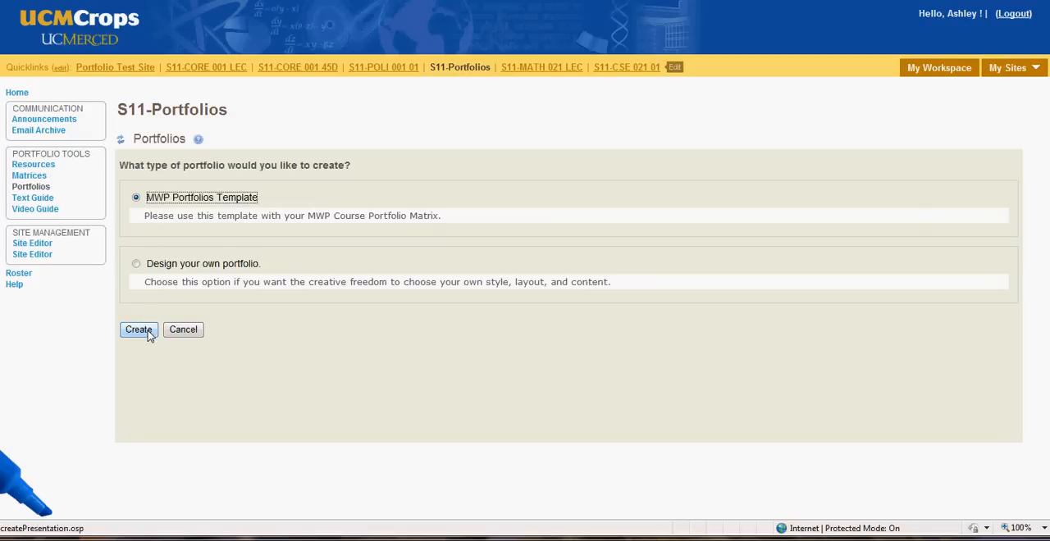
left_click(138, 330)
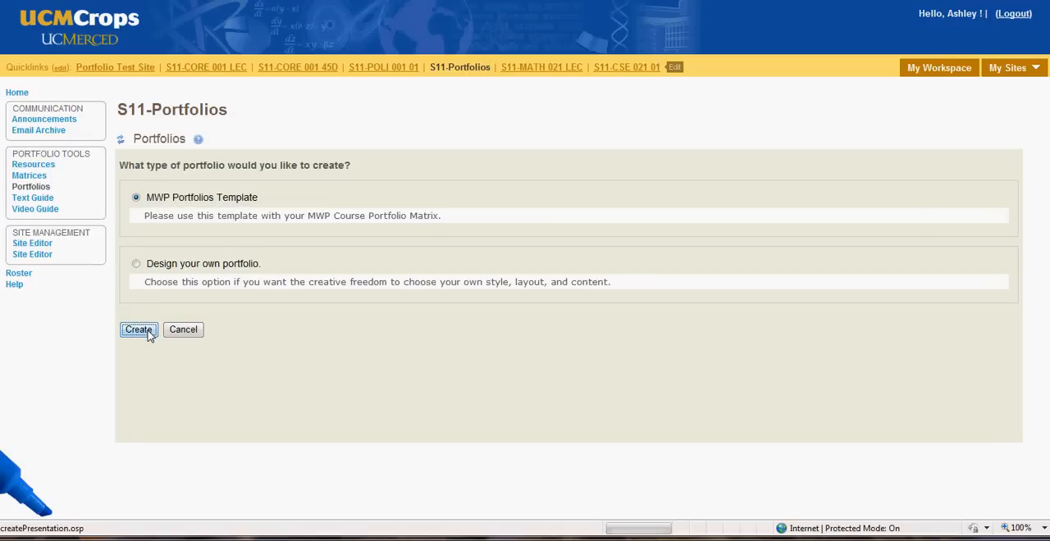
left_click(138, 329)
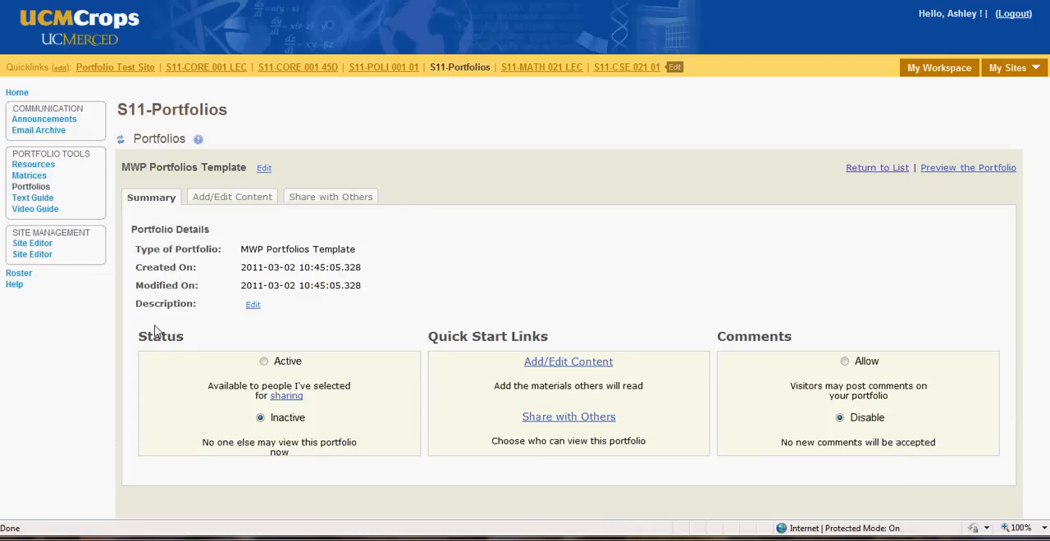
Rename the portfolio to 'Ashley S11 portfolio' and save the change.
left_click(265, 168)
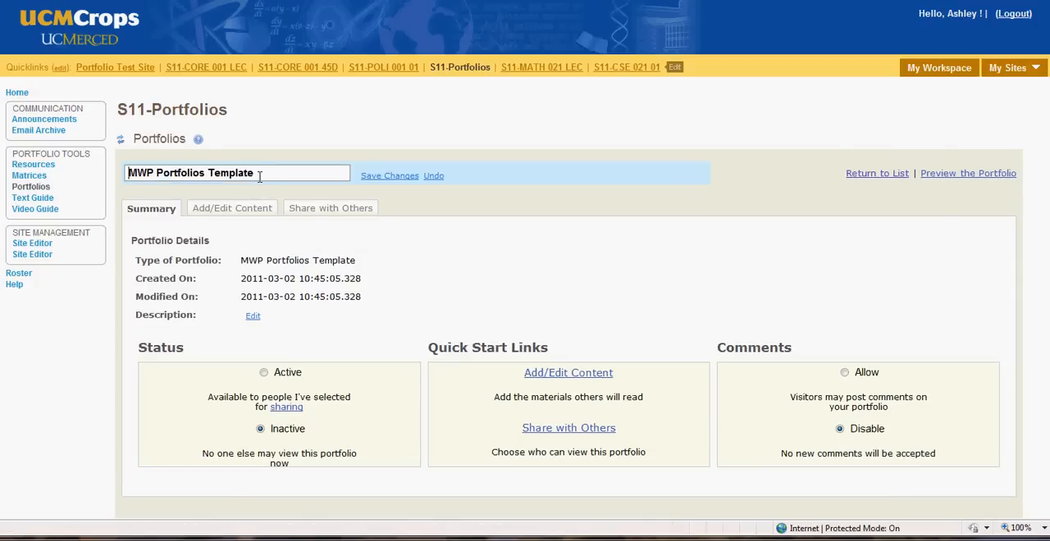
key("BackSpace")
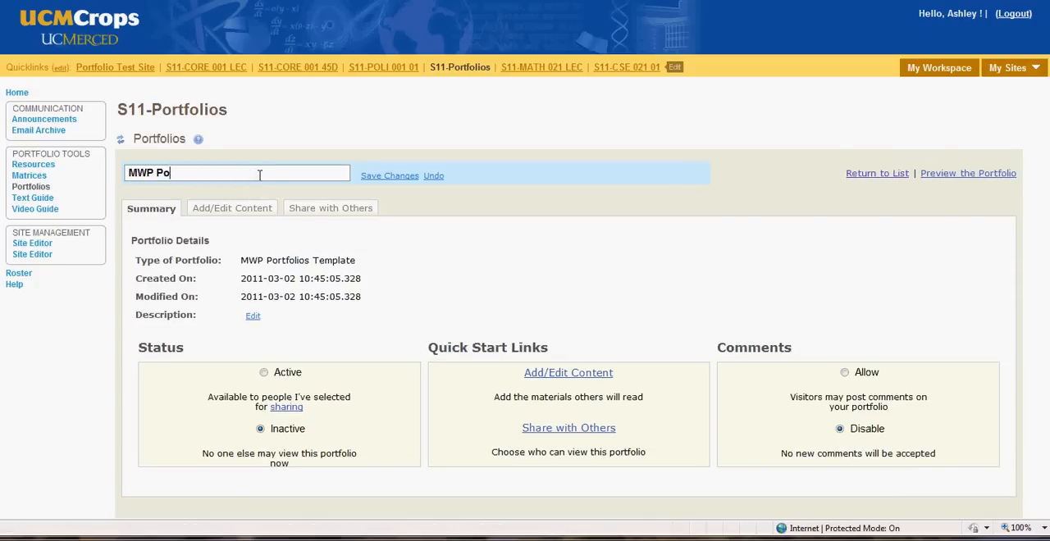
type("Ashley")
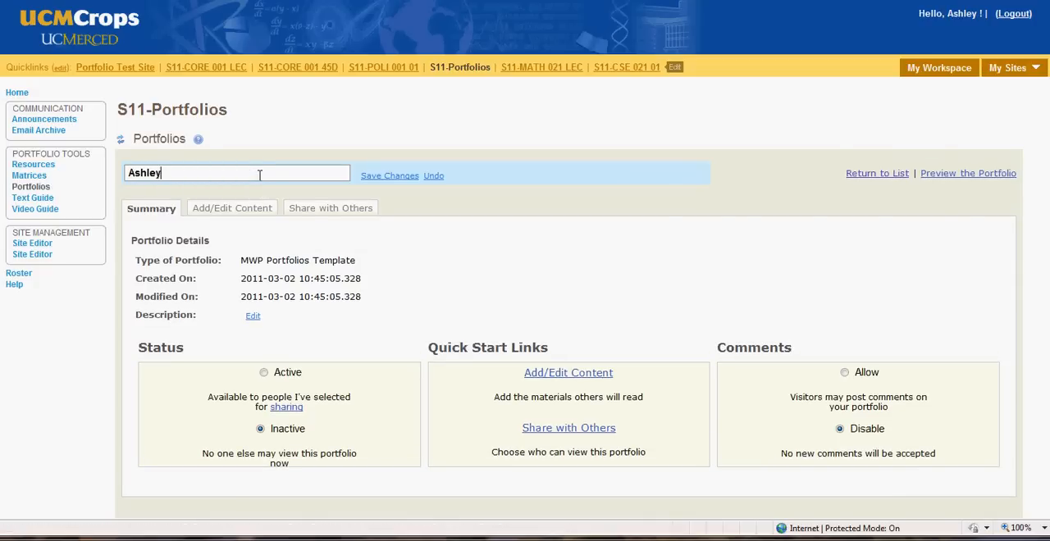
type("S11")
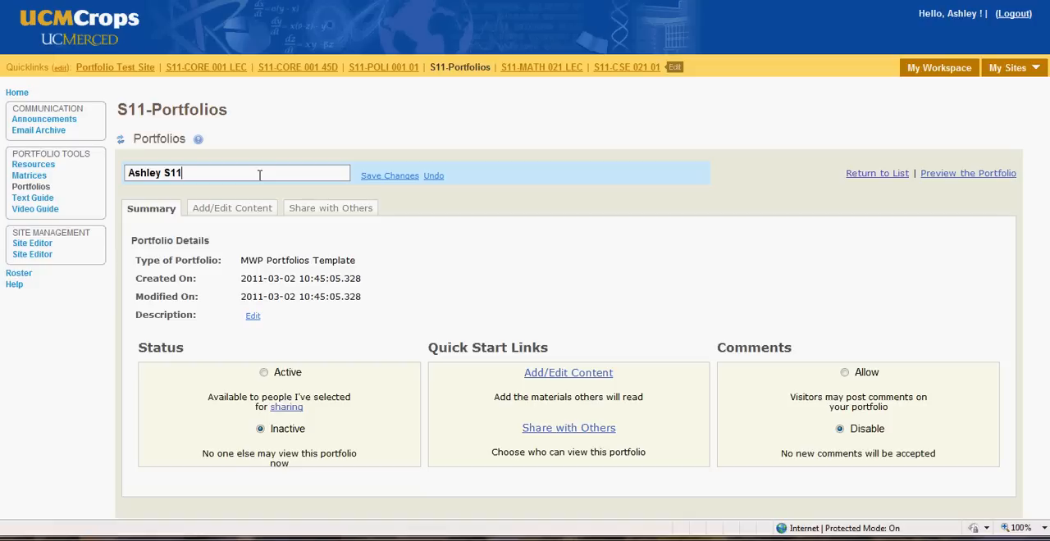
type("por")
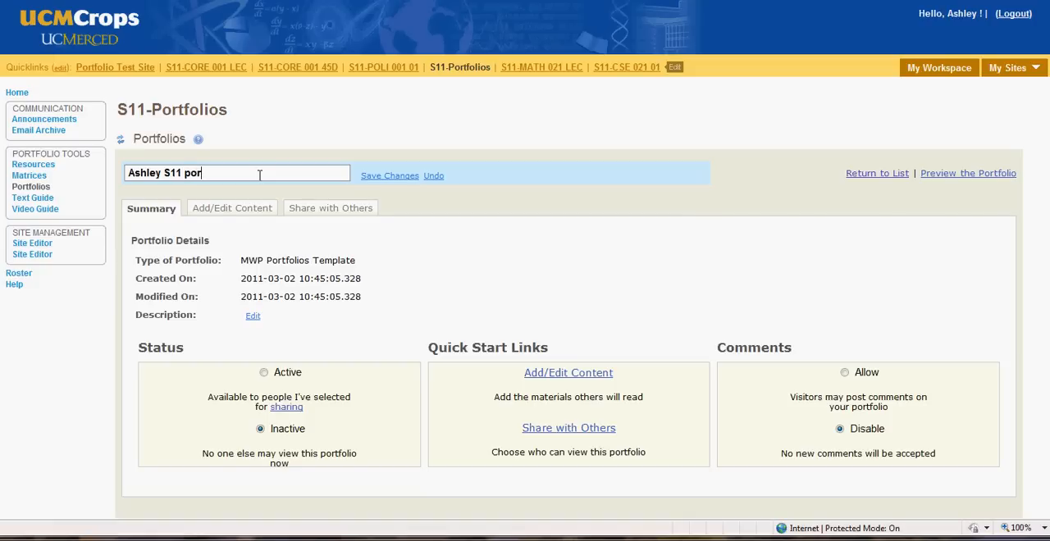
type("tfolio")
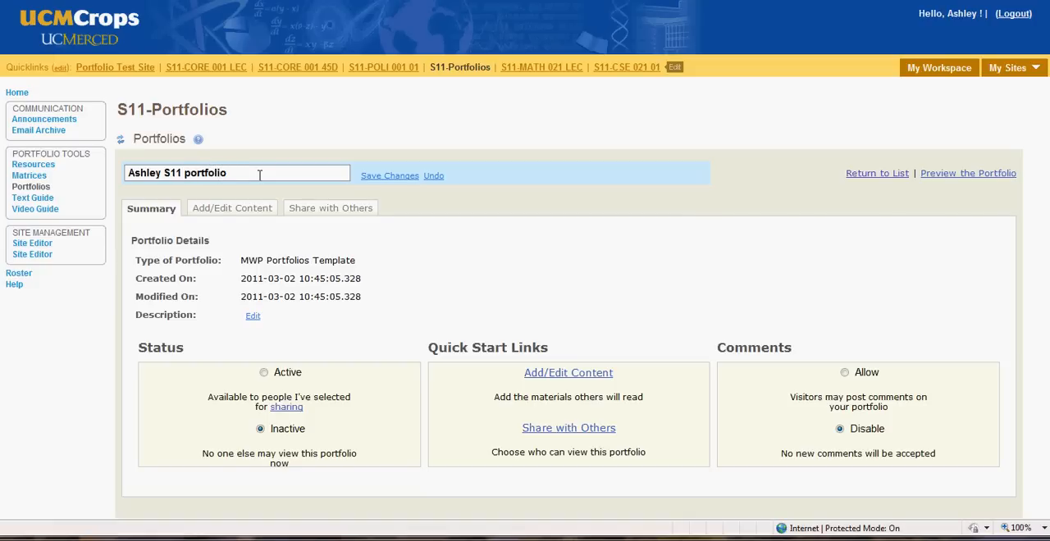
mouse_move(310, 145)
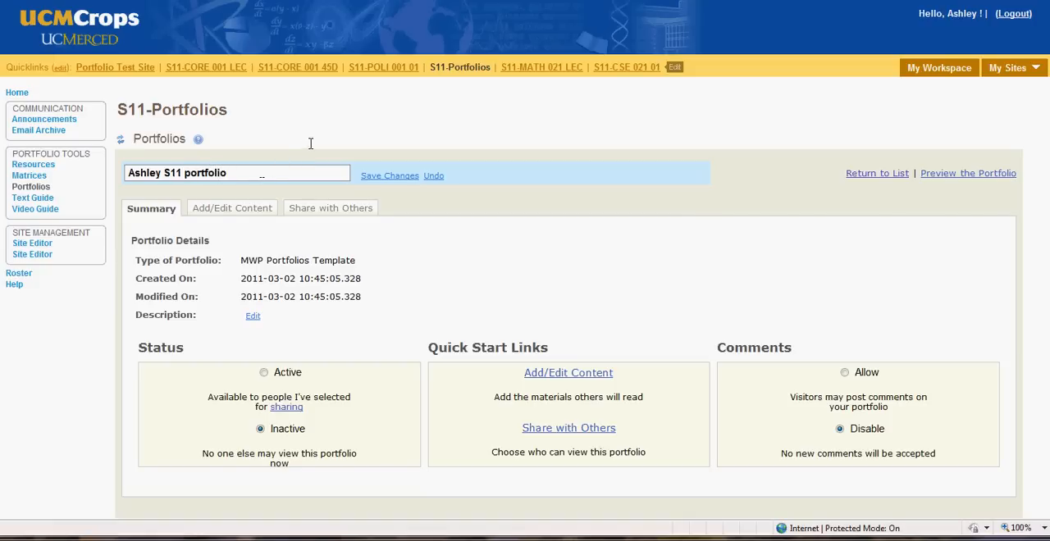
left_click(390, 175)
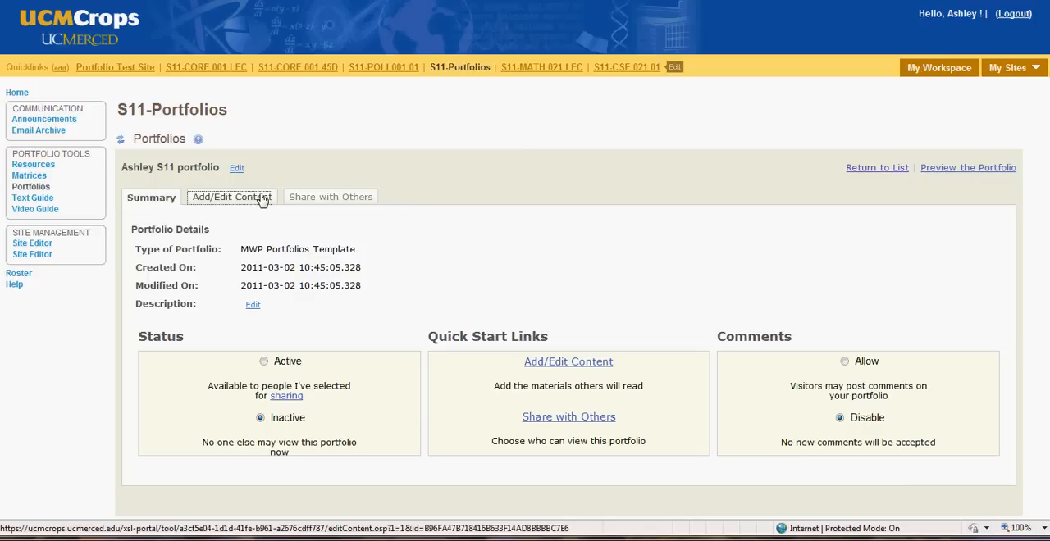
On Add/Edit Content, choose the S11 - MWP Portfolio Matrix, headshot image and Ashley info form.
left_click(230, 197)
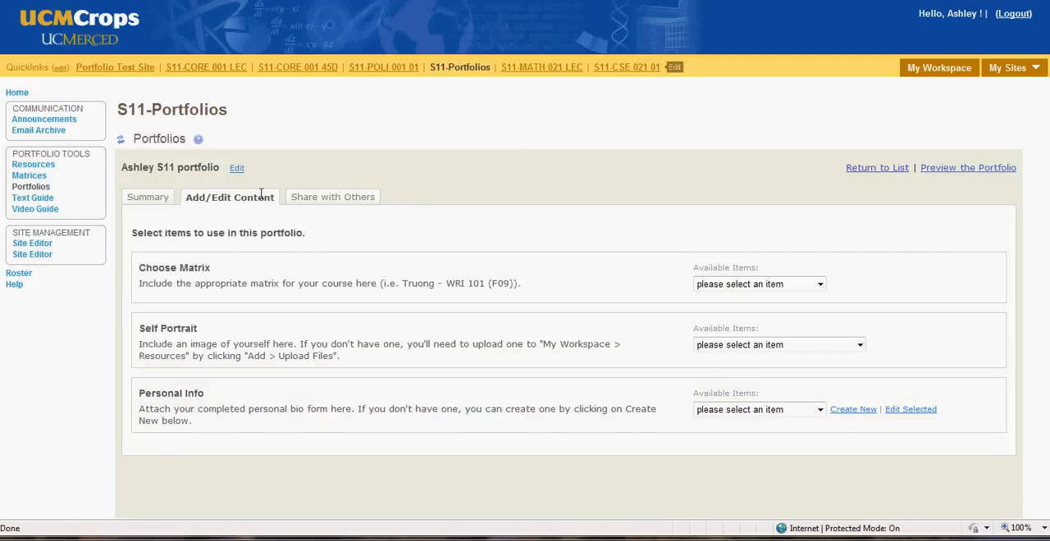
mouse_move(283, 210)
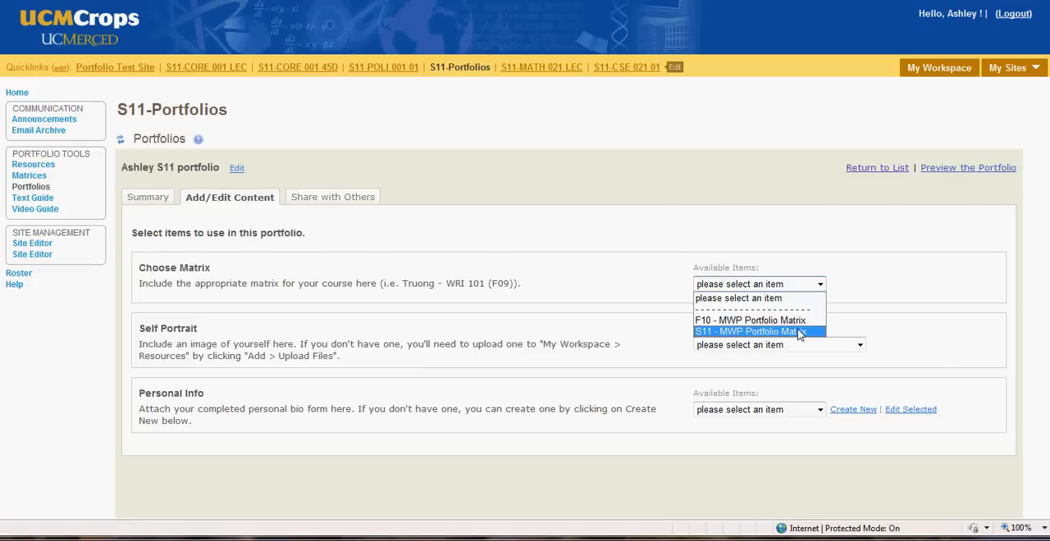
left_click(748, 332)
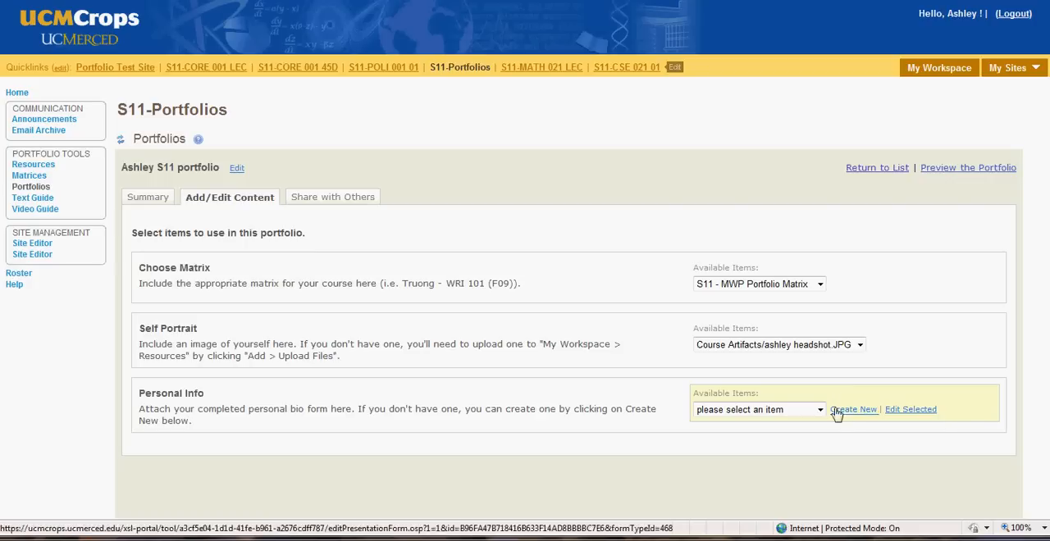
left_click(758, 410)
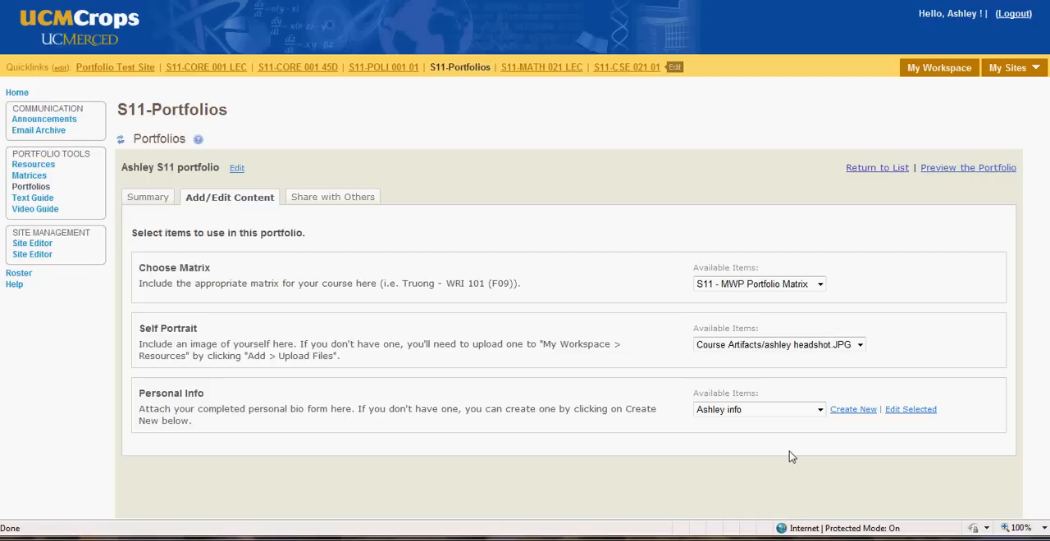
mouse_move(830, 446)
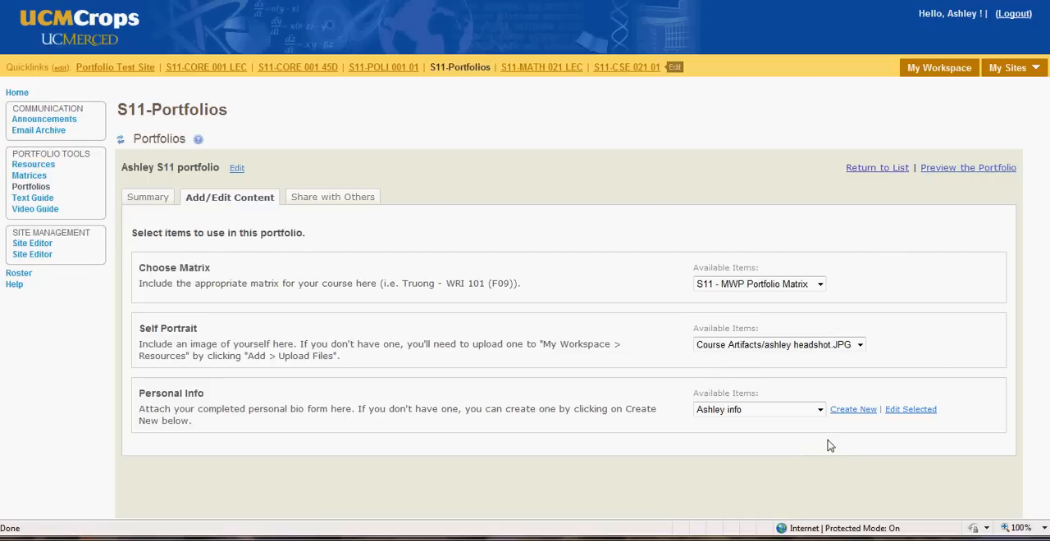